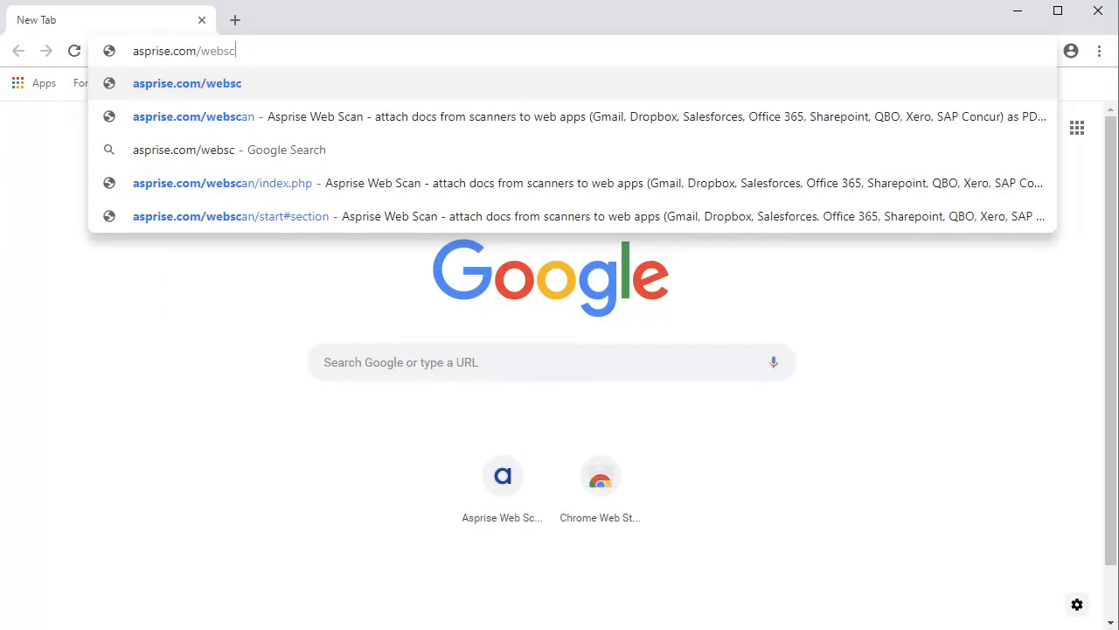
Navigate to asprise.com/webscan and open the Asprise Web Scan product page
{"action": "type", "text": "an"}
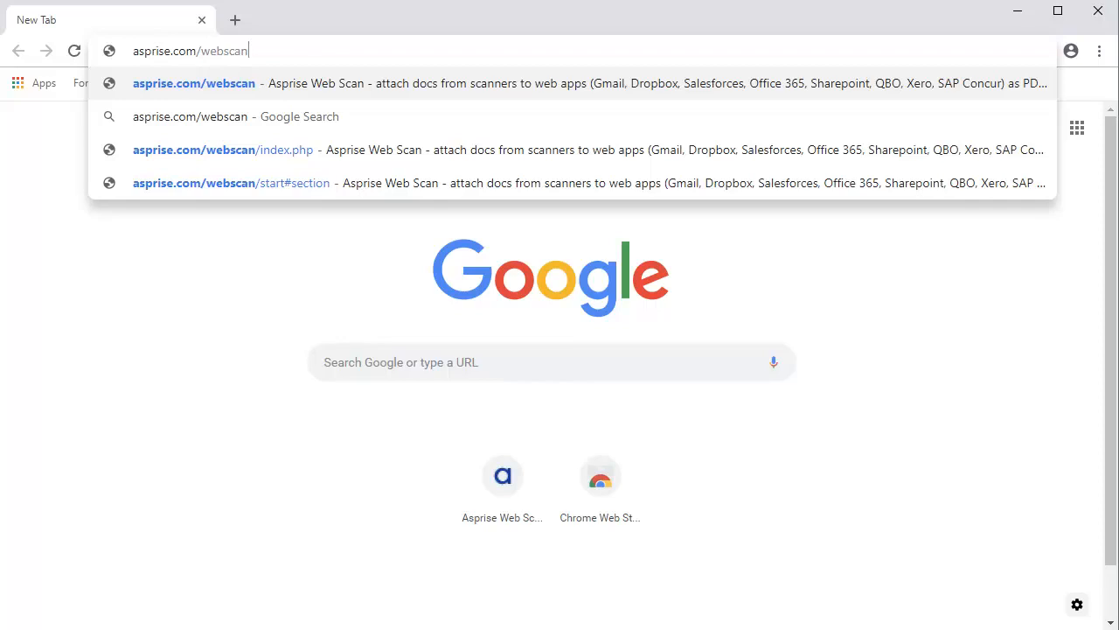
{"action": "left_click", "coordinate": [223, 149]}
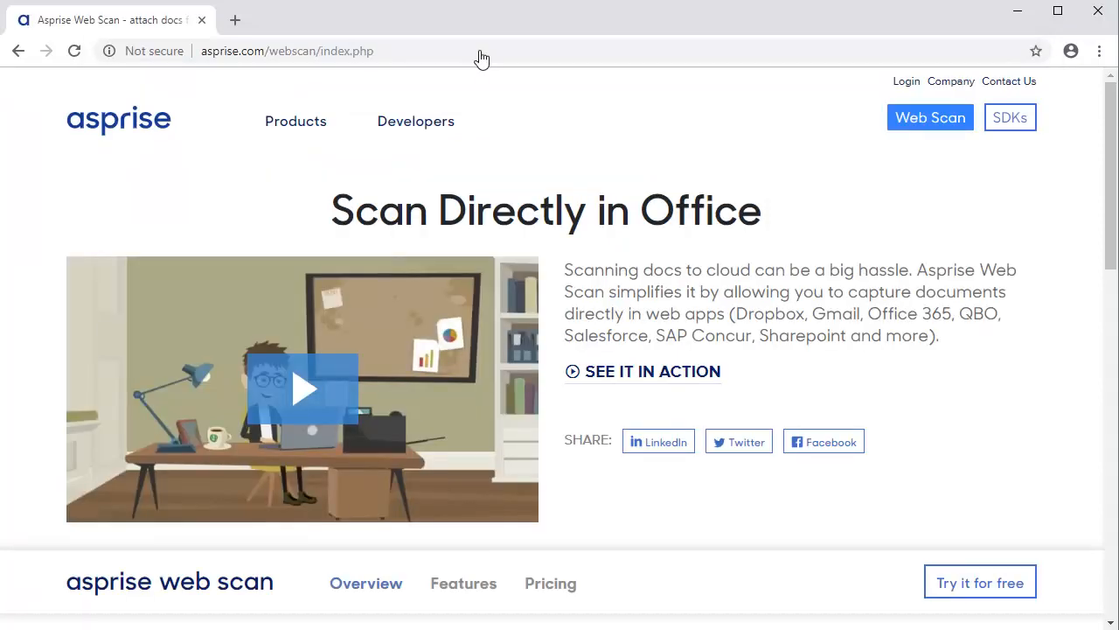
{"action": "mouse_move", "coordinate": [992, 531]}
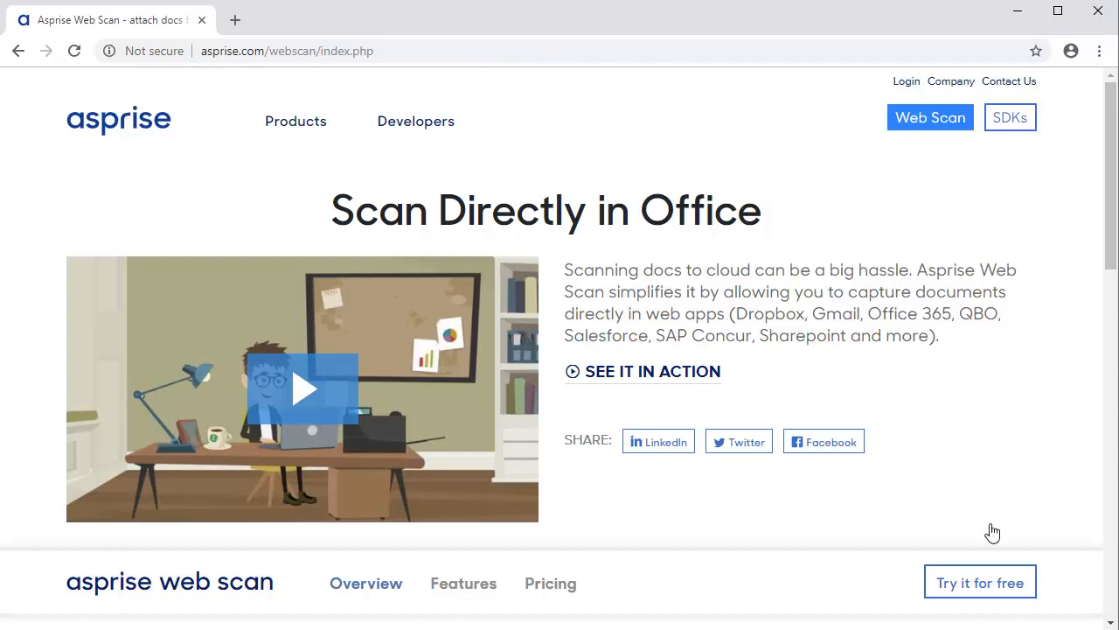
Add the Asprise Web Scan extension to Chrome from the Web Store via Try it for free
{"action": "left_click", "coordinate": [980, 583]}
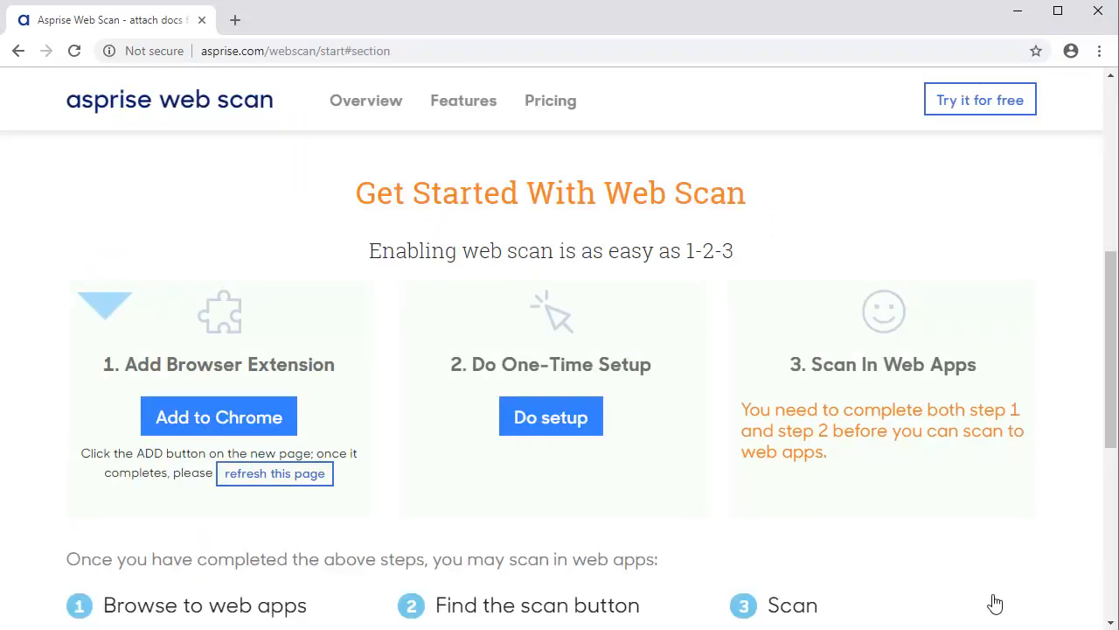
{"action": "mouse_move", "coordinate": [291, 428]}
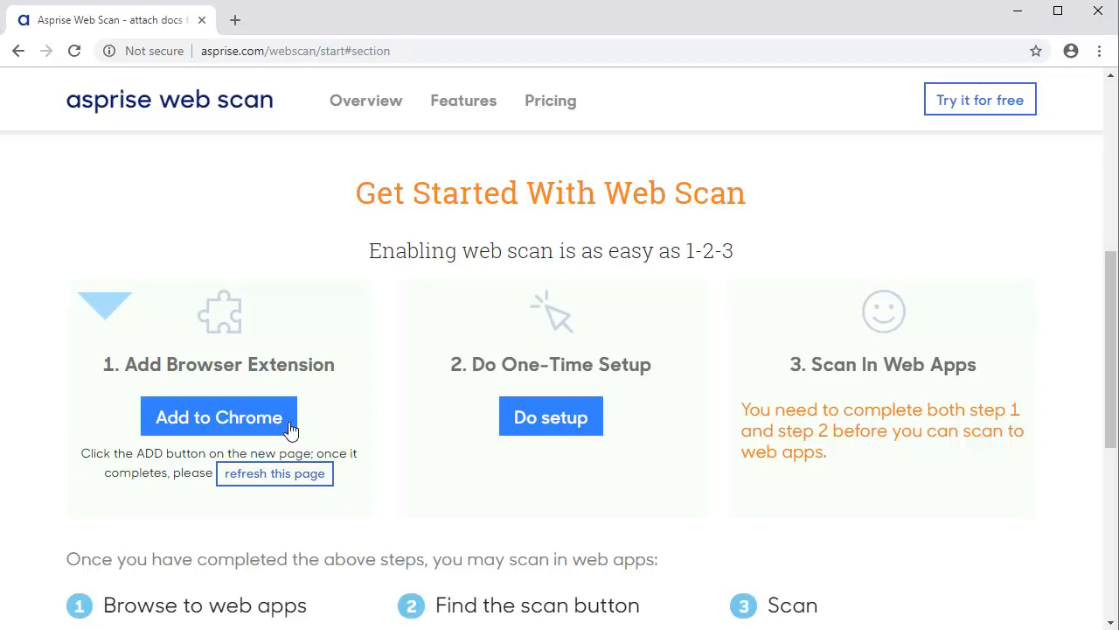
{"action": "left_click", "coordinate": [219, 417]}
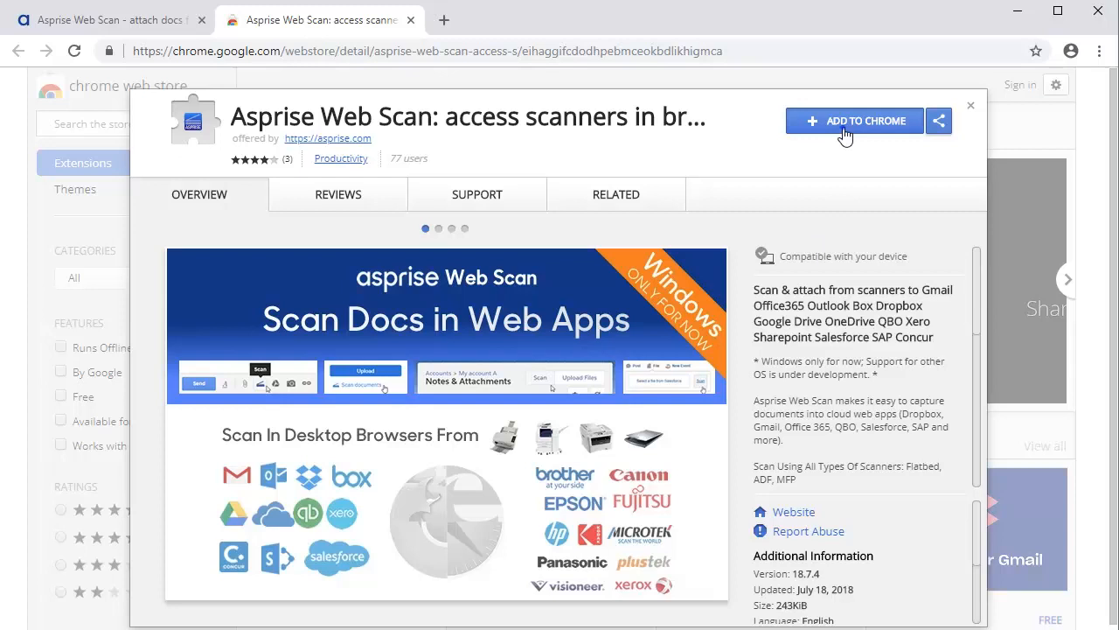
{"action": "left_click", "coordinate": [853, 121]}
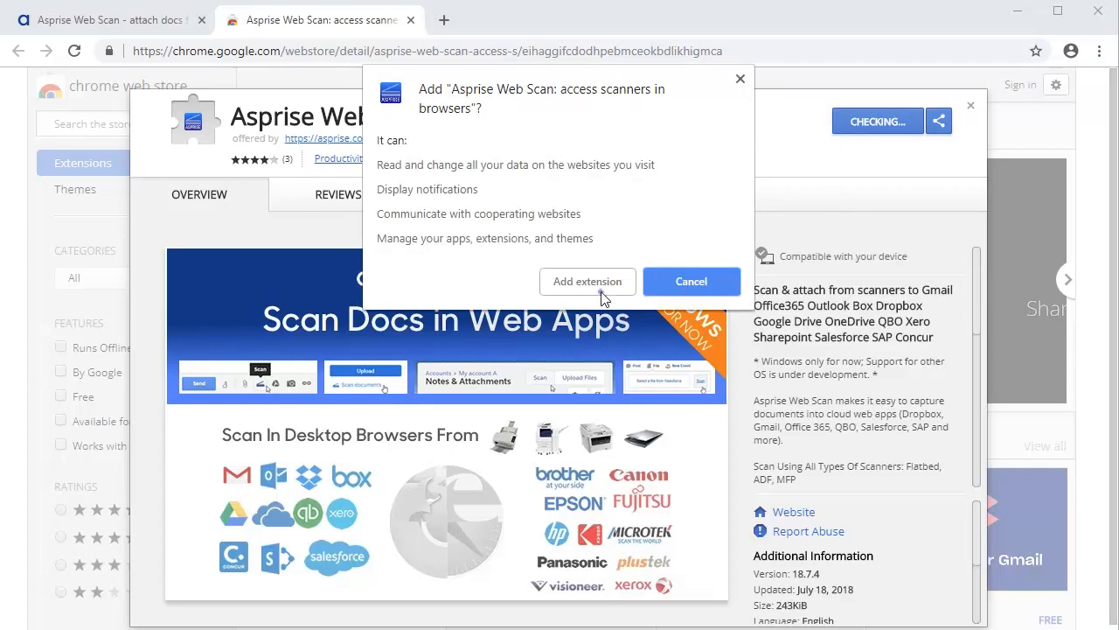
{"action": "left_click", "coordinate": [586, 281]}
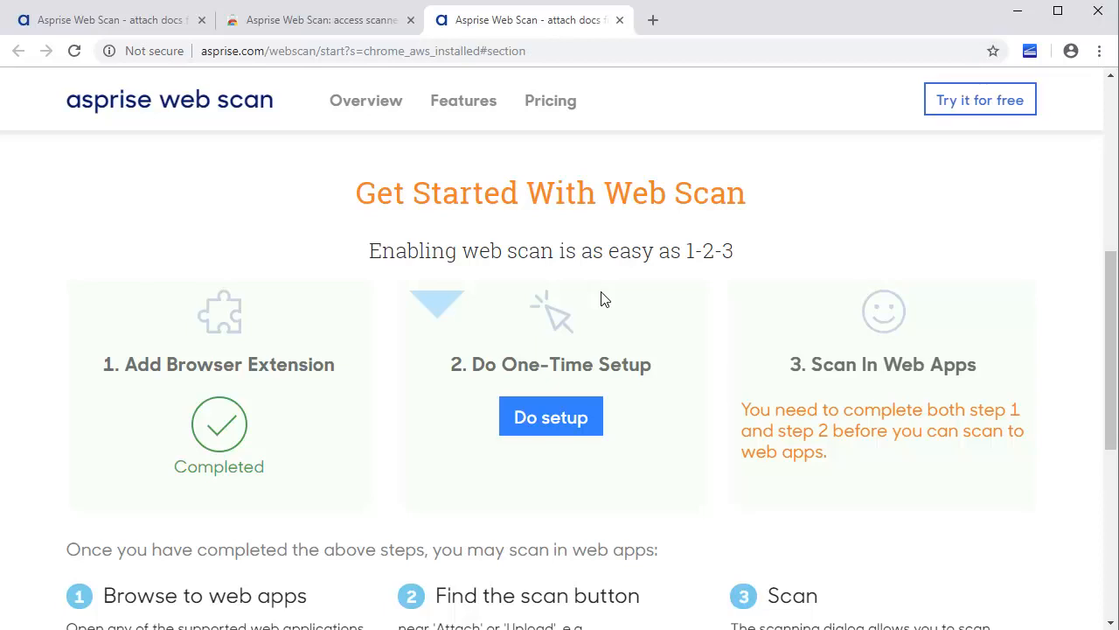
{"action": "mouse_move", "coordinate": [1032, 63]}
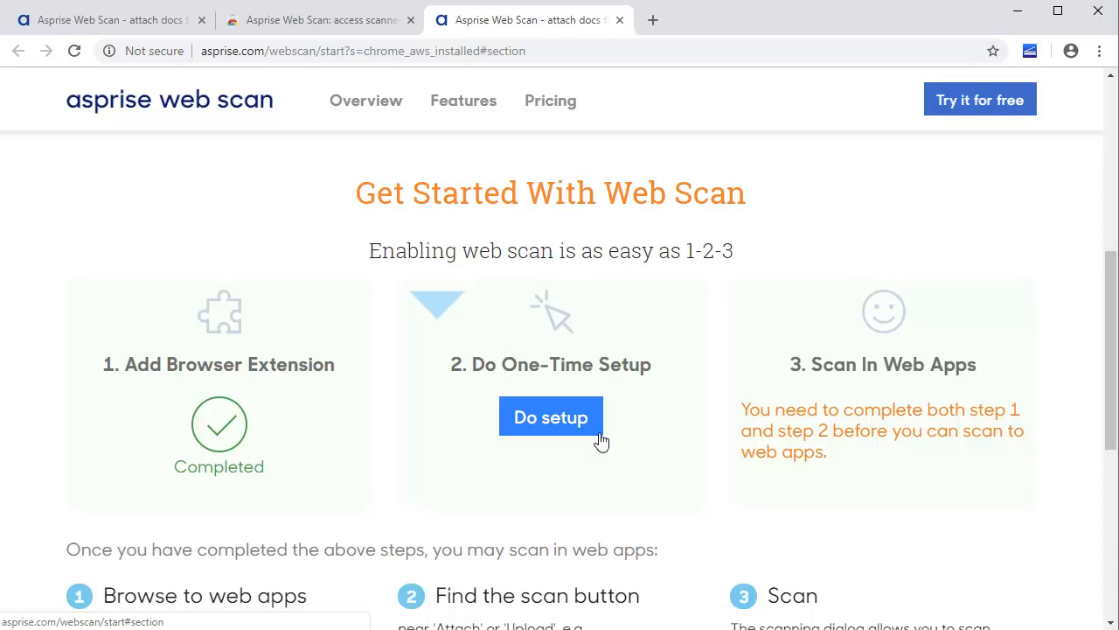
Download and run scan-setup.exe to install the Asprise Scan App, then finish
{"action": "left_click", "coordinate": [551, 417]}
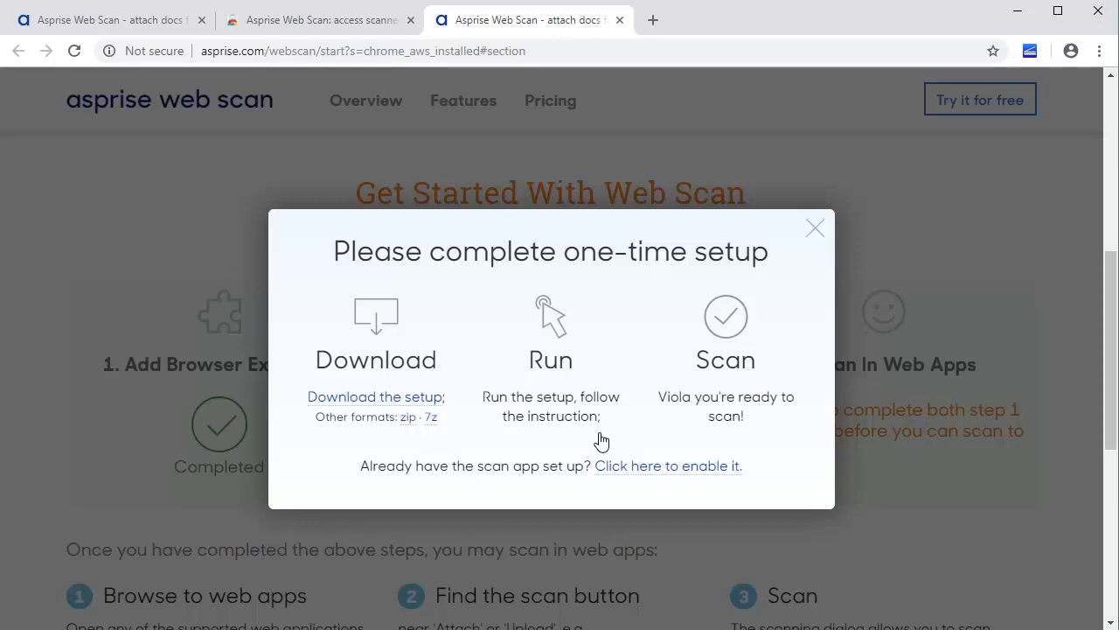
{"action": "mouse_move", "coordinate": [436, 405]}
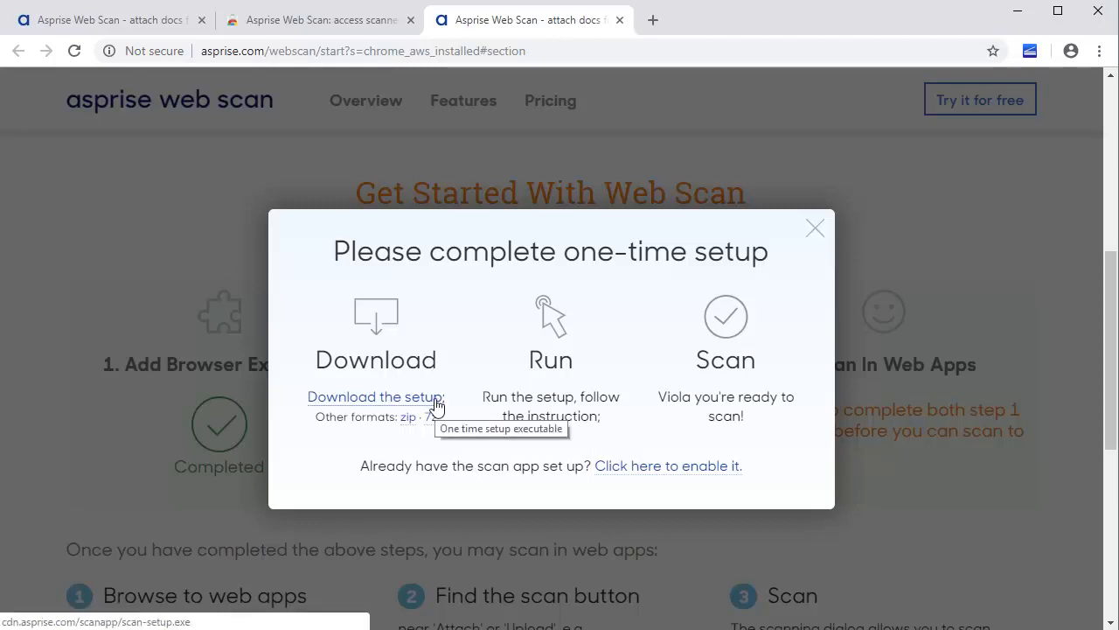
{"action": "left_click", "coordinate": [376, 396]}
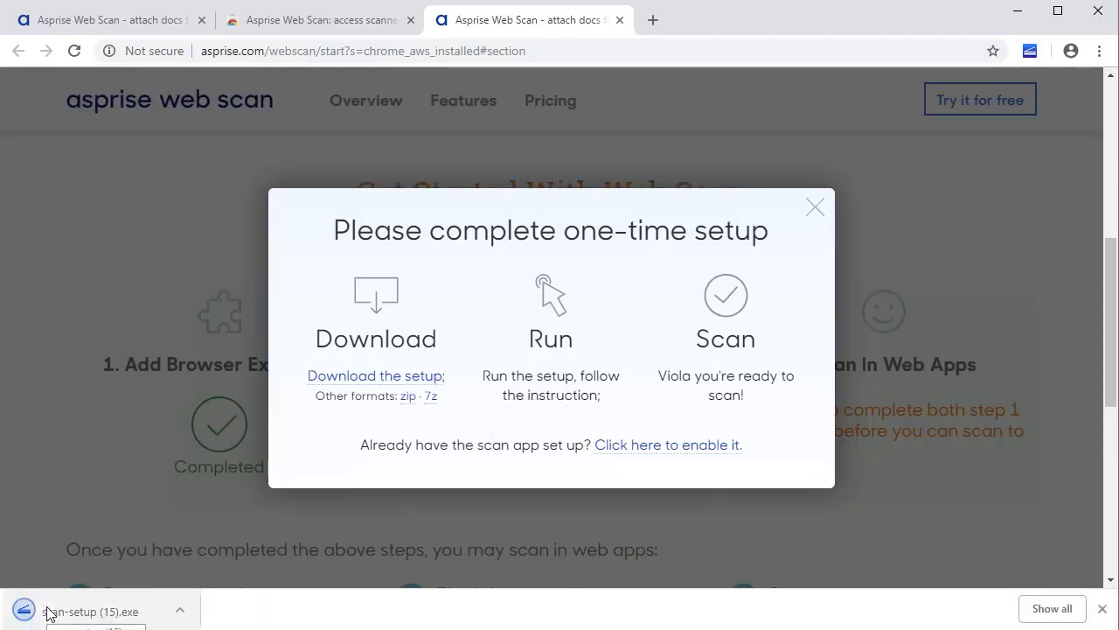
{"action": "left_click", "coordinate": [87, 611]}
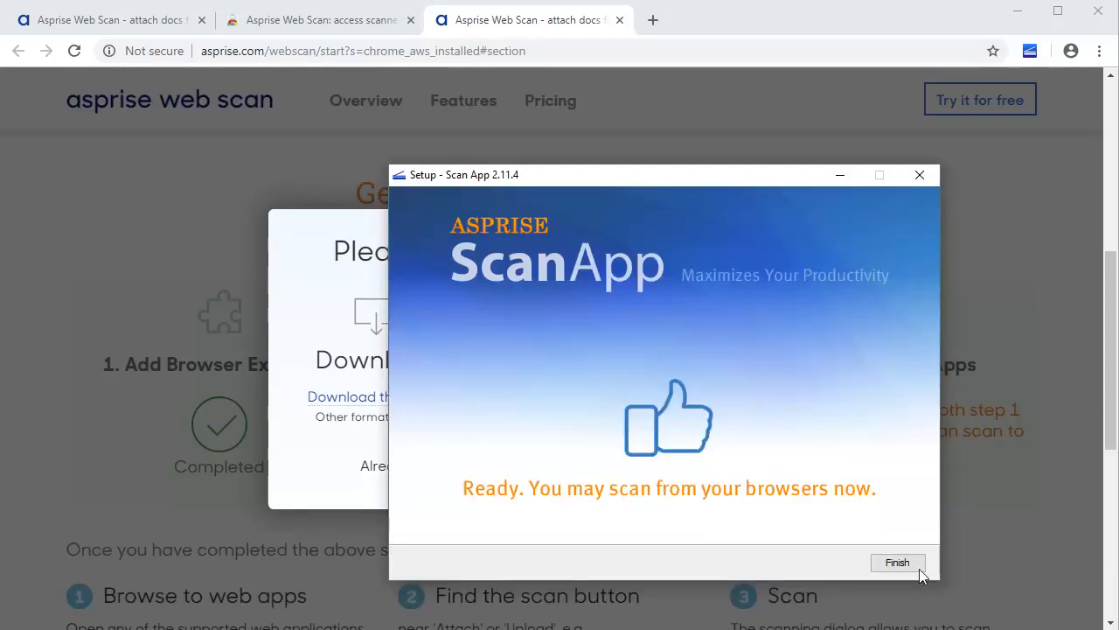
{"action": "left_click", "coordinate": [897, 562]}
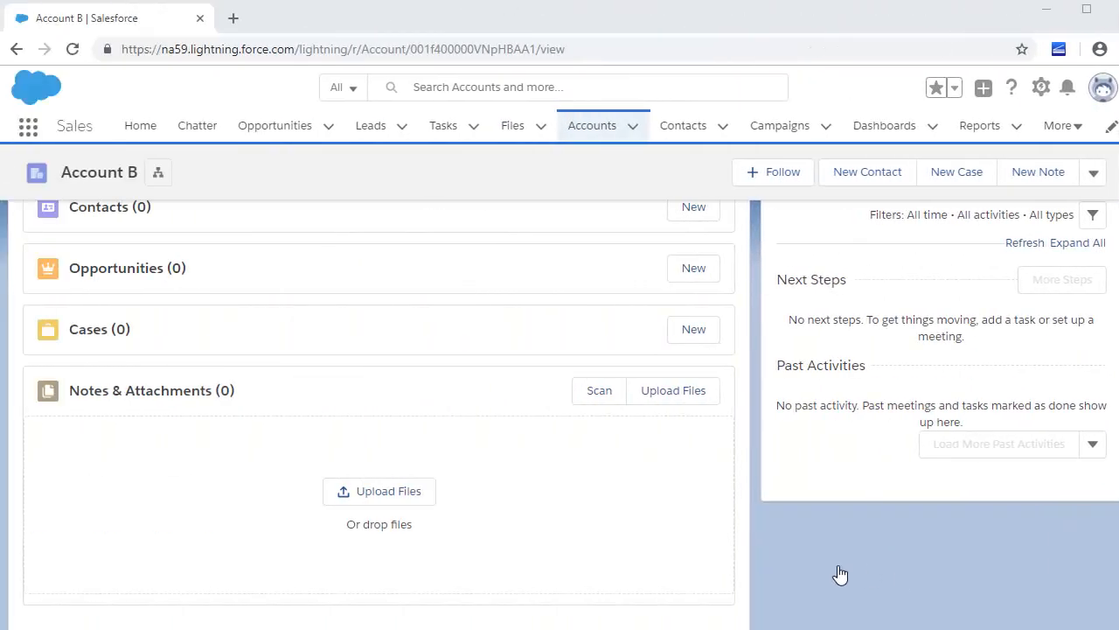
{"action": "mouse_move", "coordinate": [607, 409]}
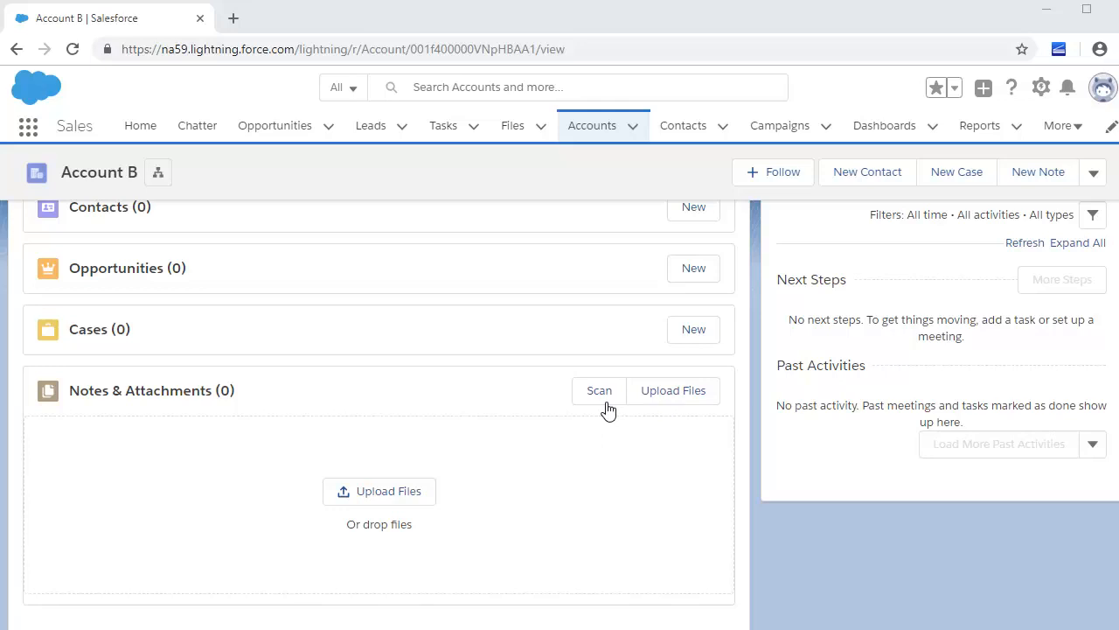
{"action": "mouse_move", "coordinate": [600, 390]}
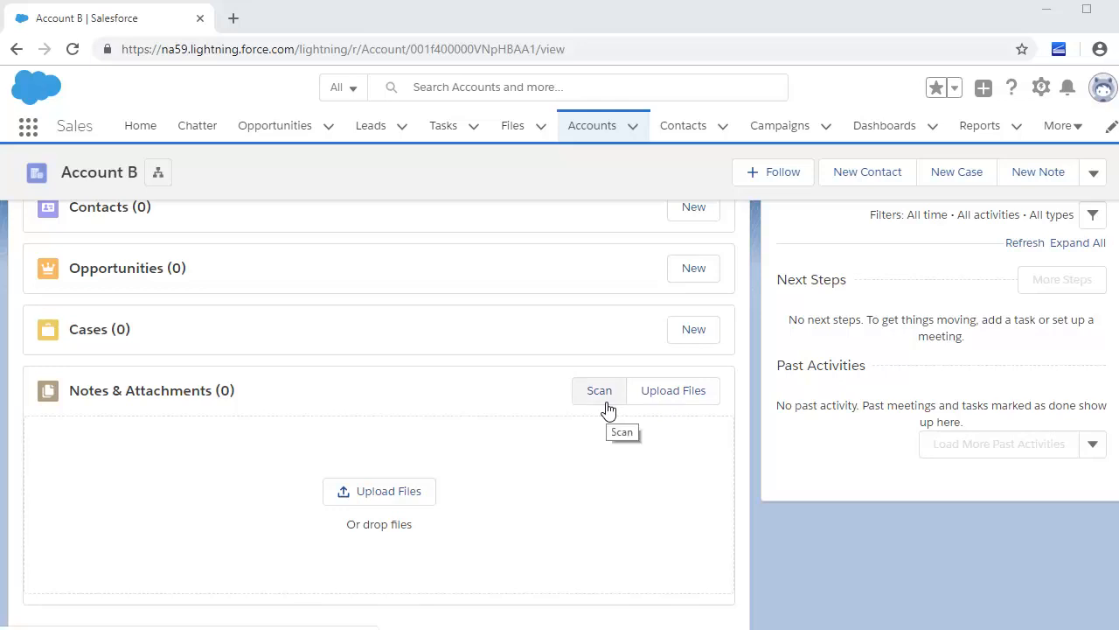
Start Scan from Account B's Notes & Attachments card
{"action": "left_click", "coordinate": [599, 390]}
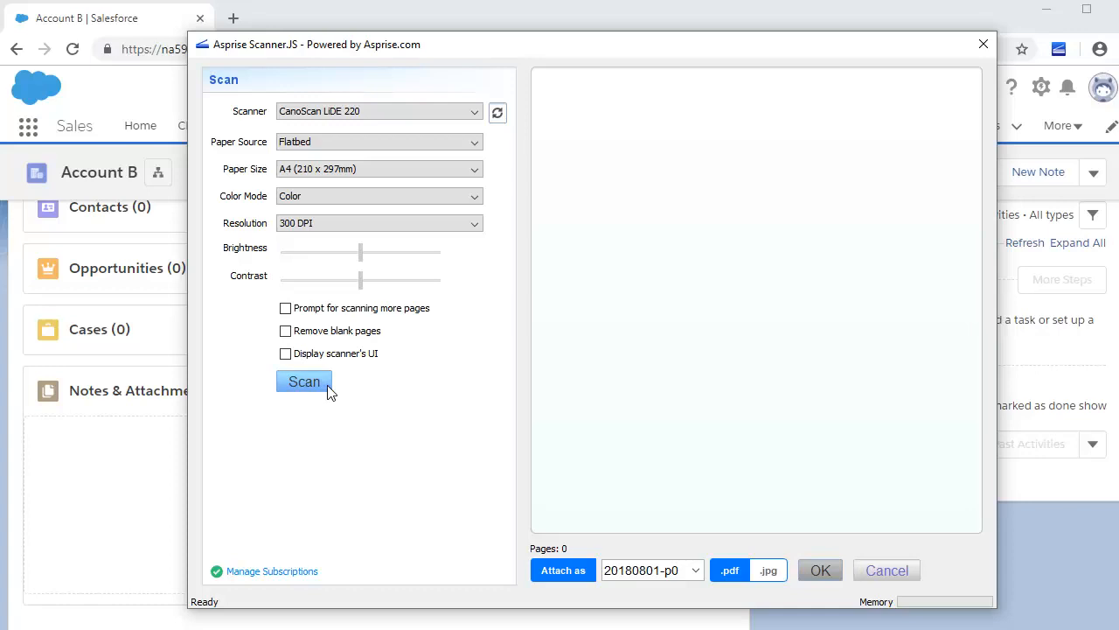
Scan two pages and attach them as 'doc' in PDF format
{"action": "left_click", "coordinate": [303, 381]}
{"action": "type", "text": "doc"}
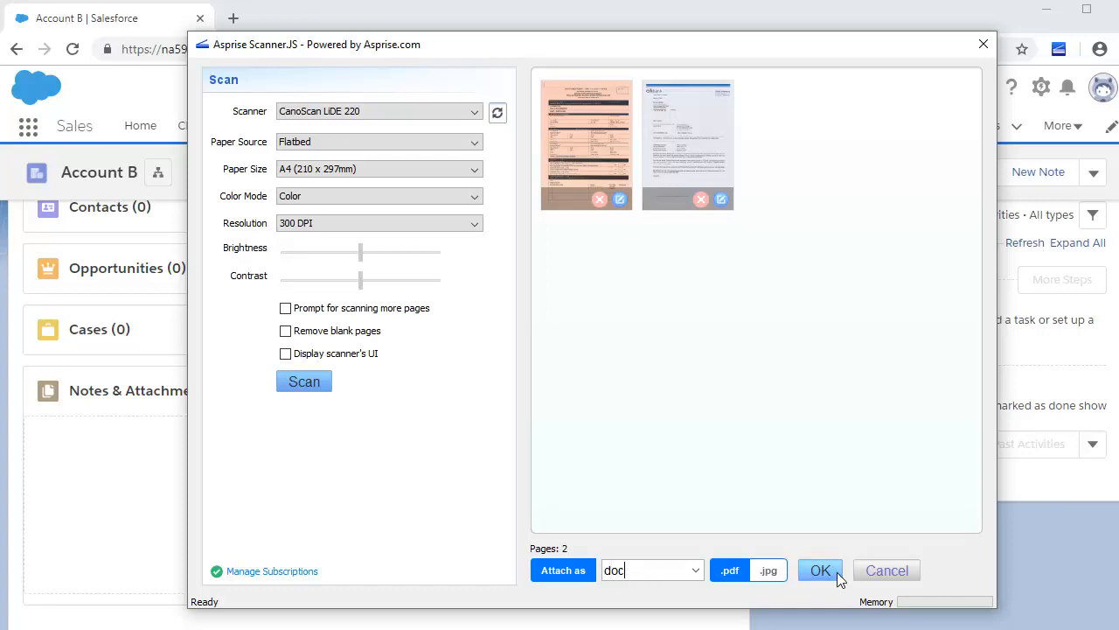
{"action": "left_click", "coordinate": [820, 569]}
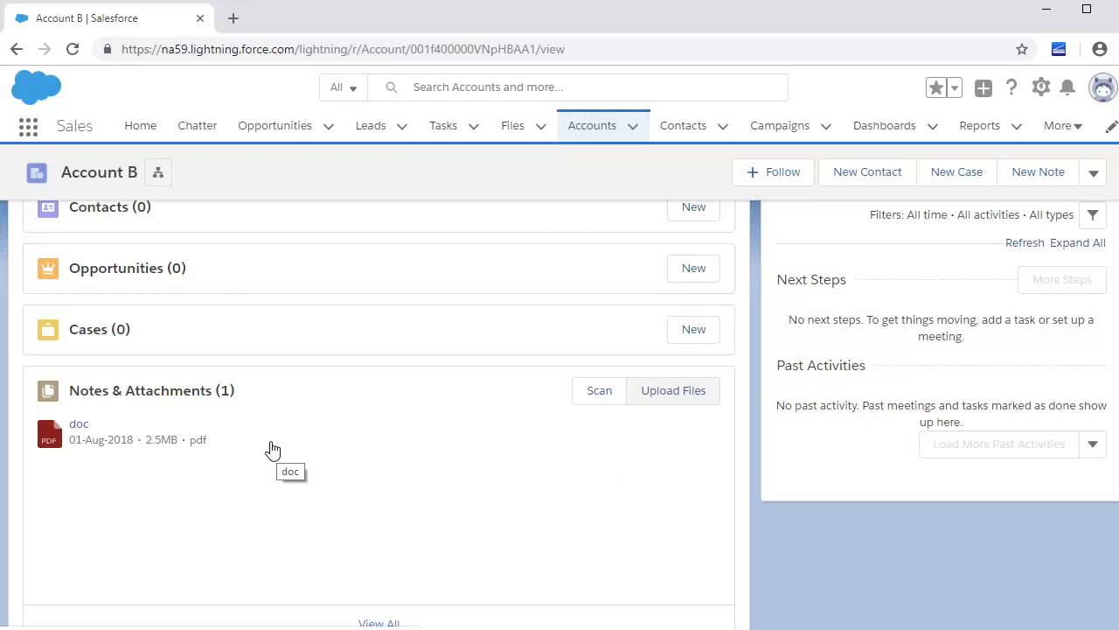